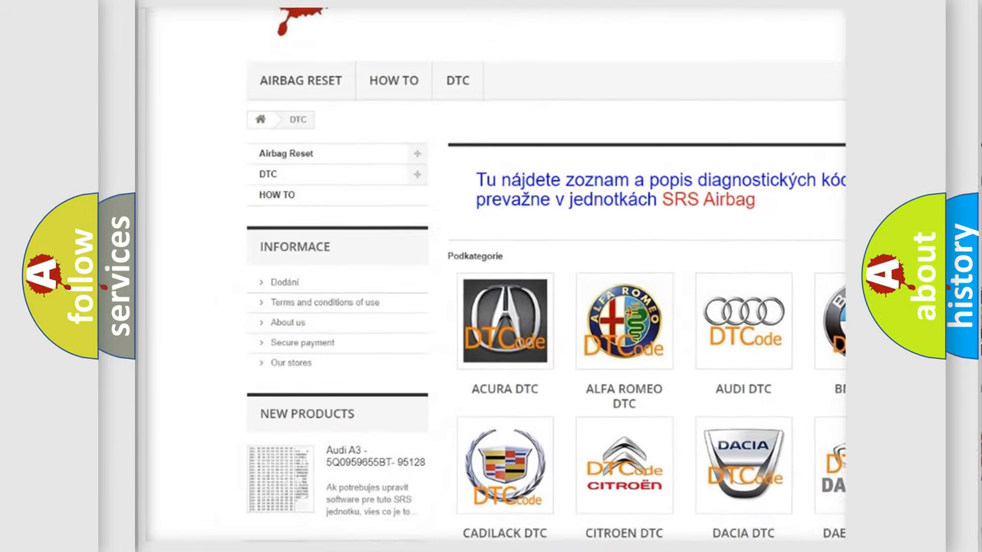
scroll("down", 3)
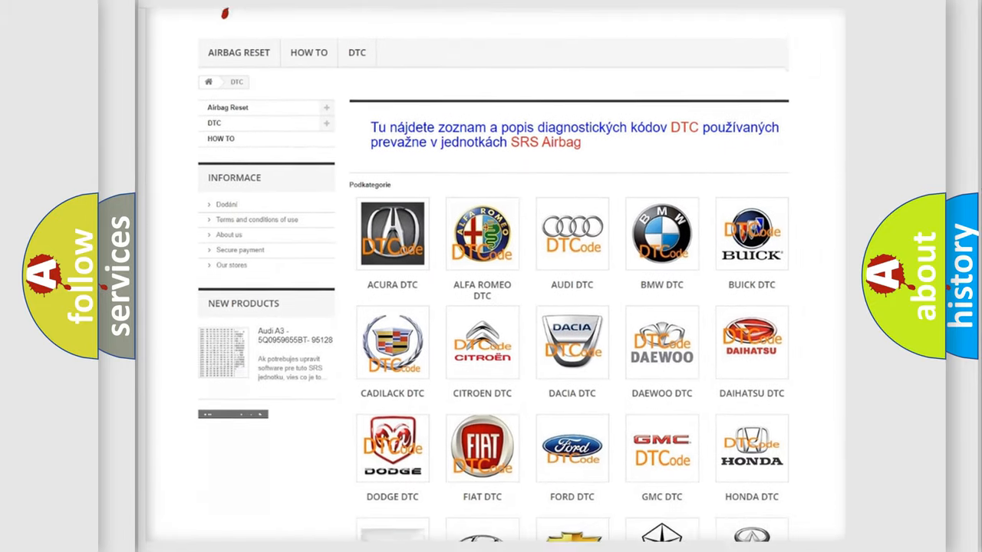
scroll("down", 3)
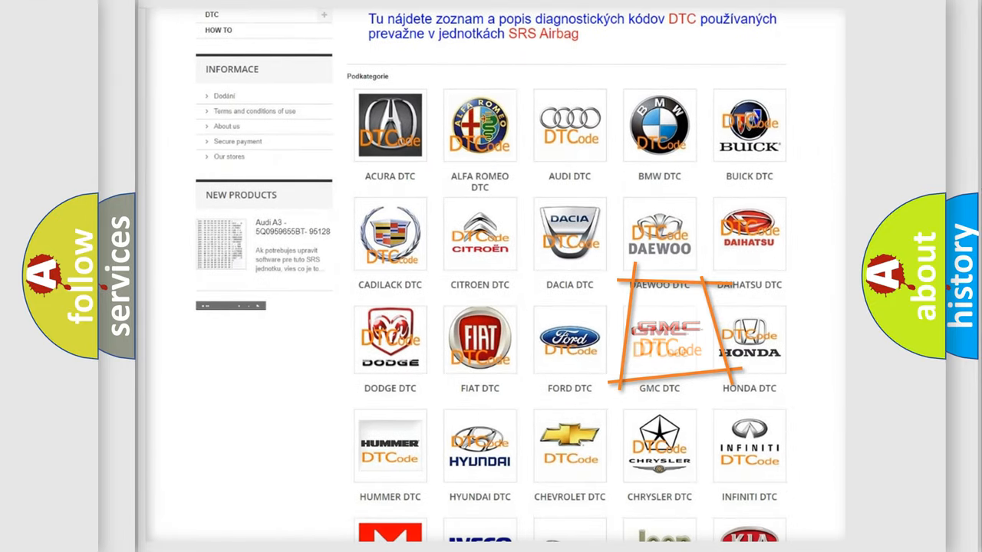